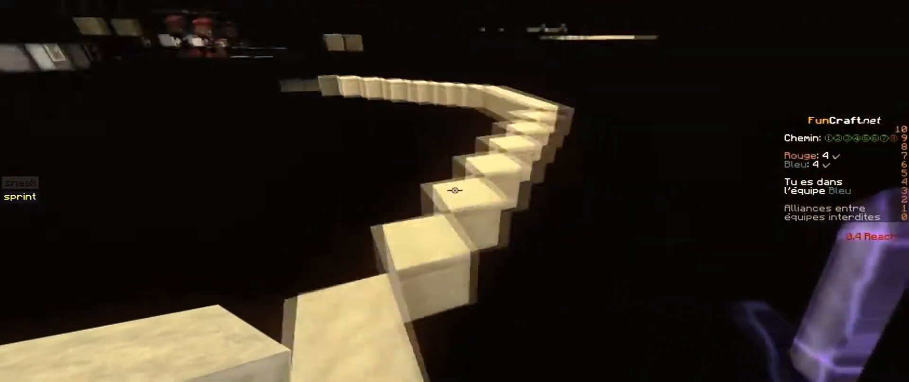
mouse_move(453, 191)
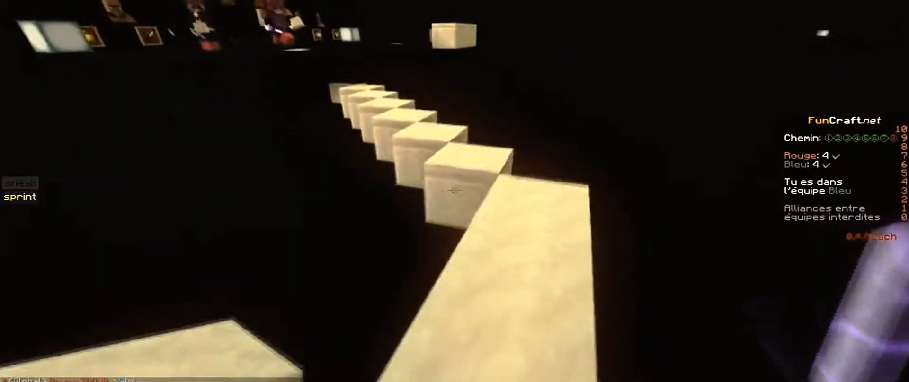